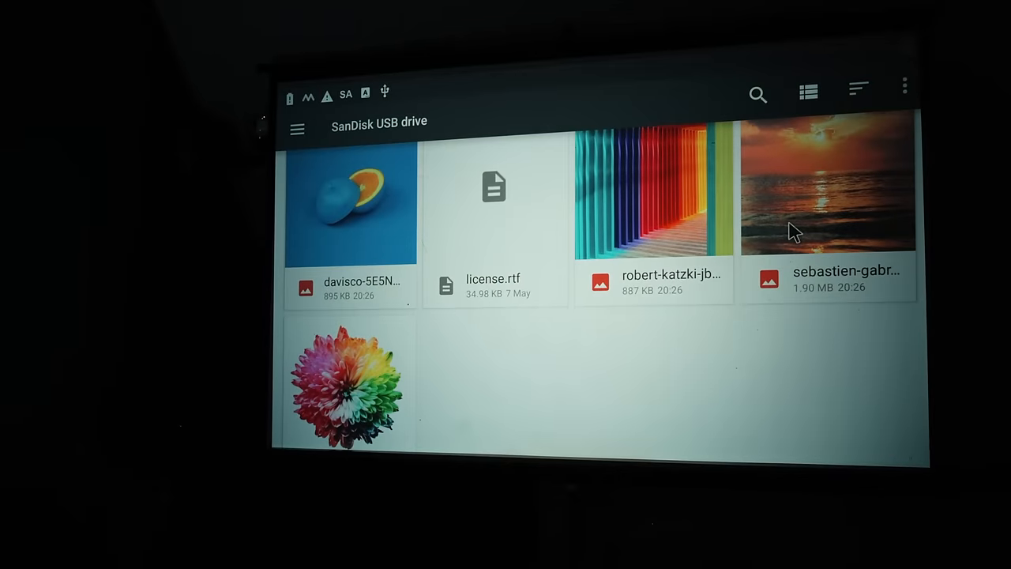
Scroll through the eBay LCD search results toward the H546UAN01.0 VR LCD listing
scroll(up, 3)
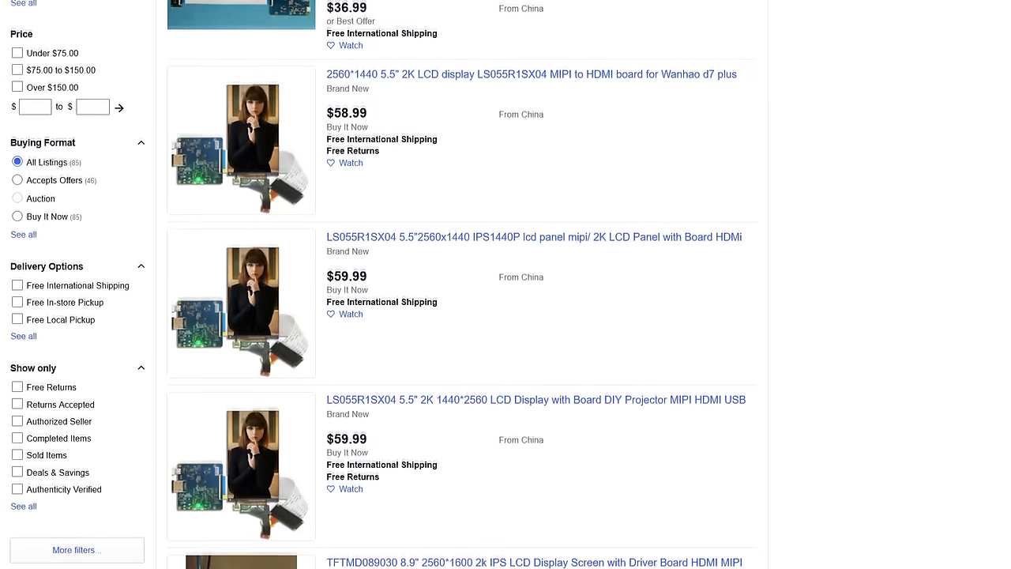
scroll(down, 3)
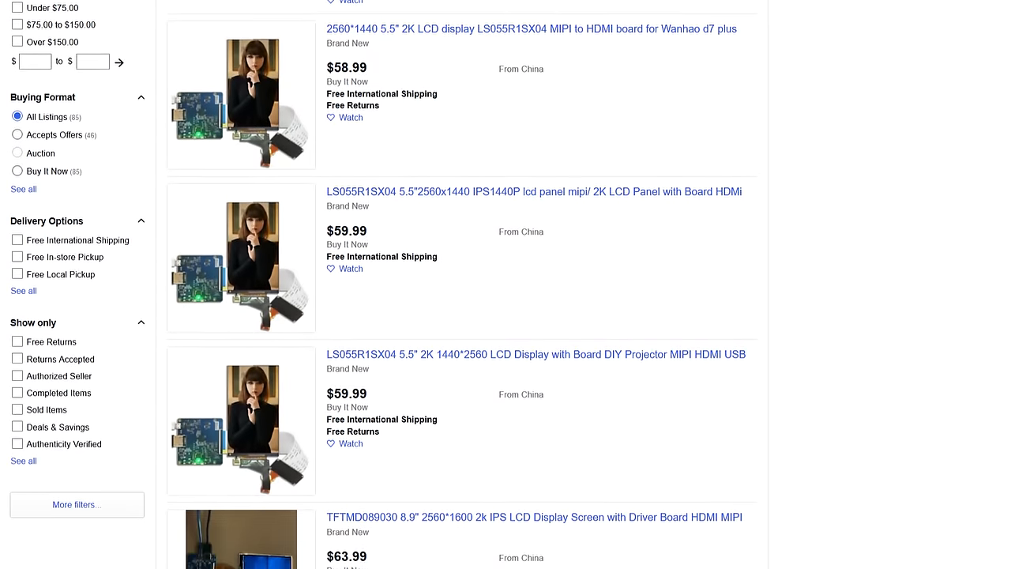
scroll(down, 3)
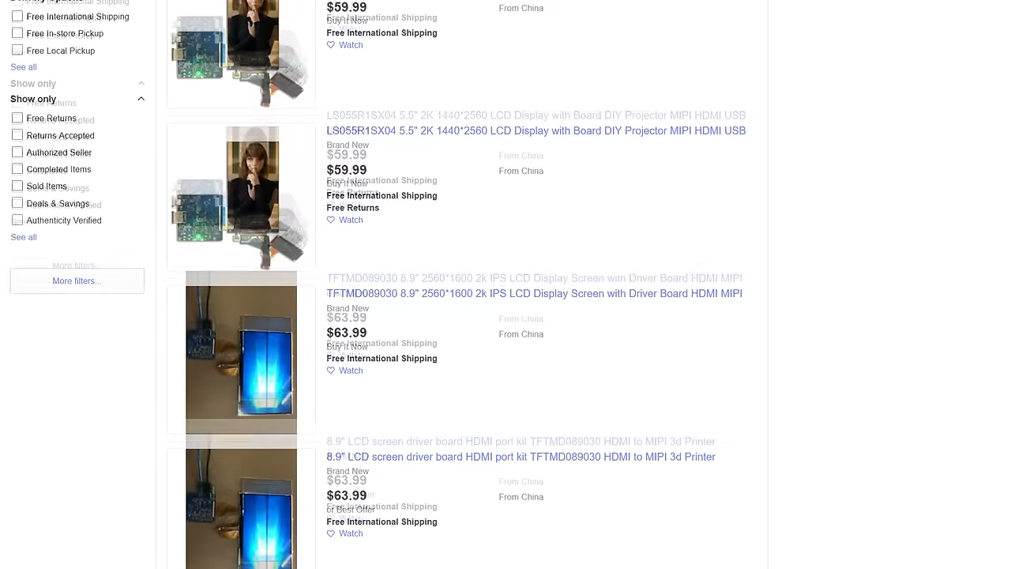
scroll(down, 3)
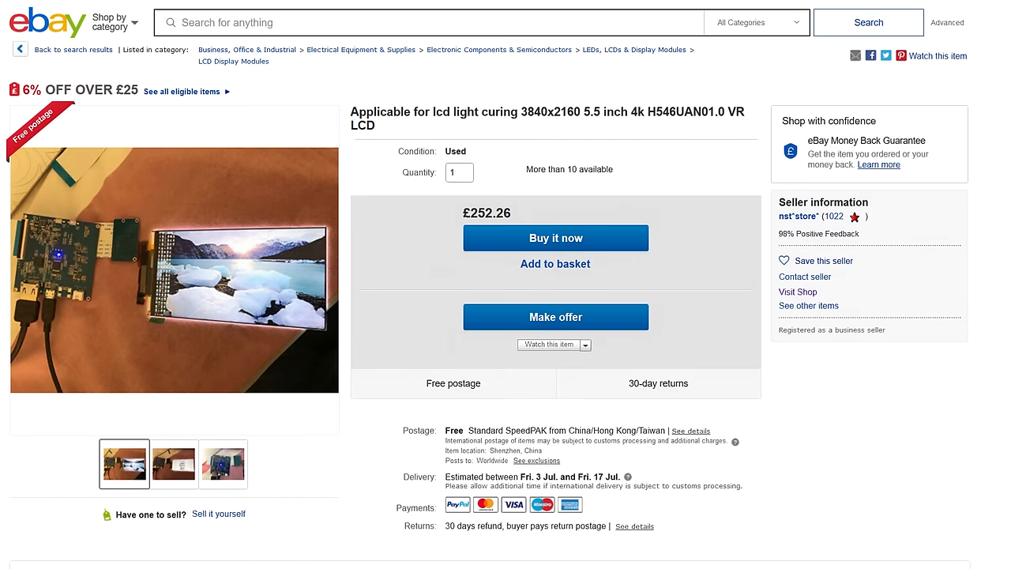
View the listing's close-up photo of the driver board from the image thumbnails
click(174, 465)
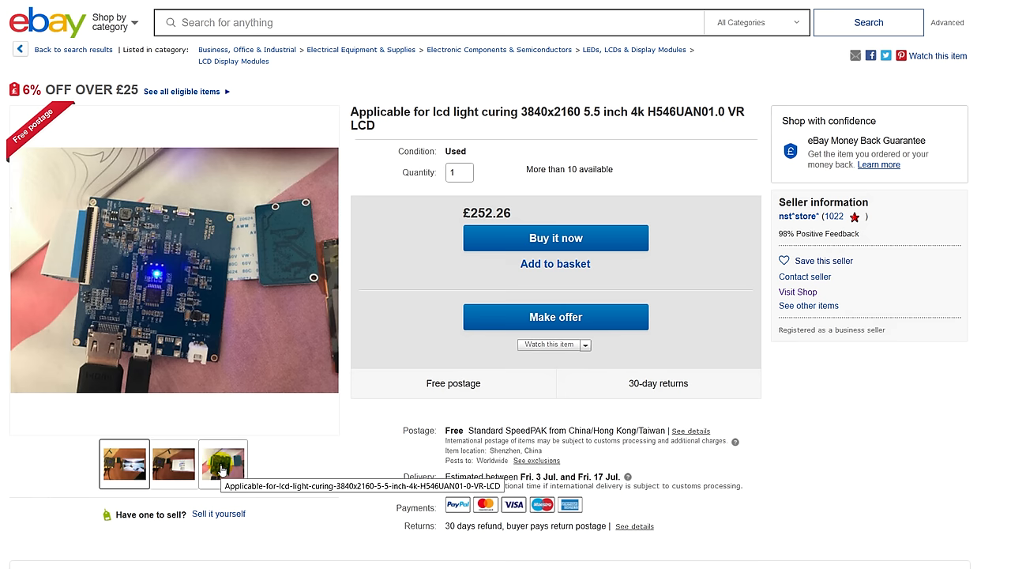
click(174, 465)
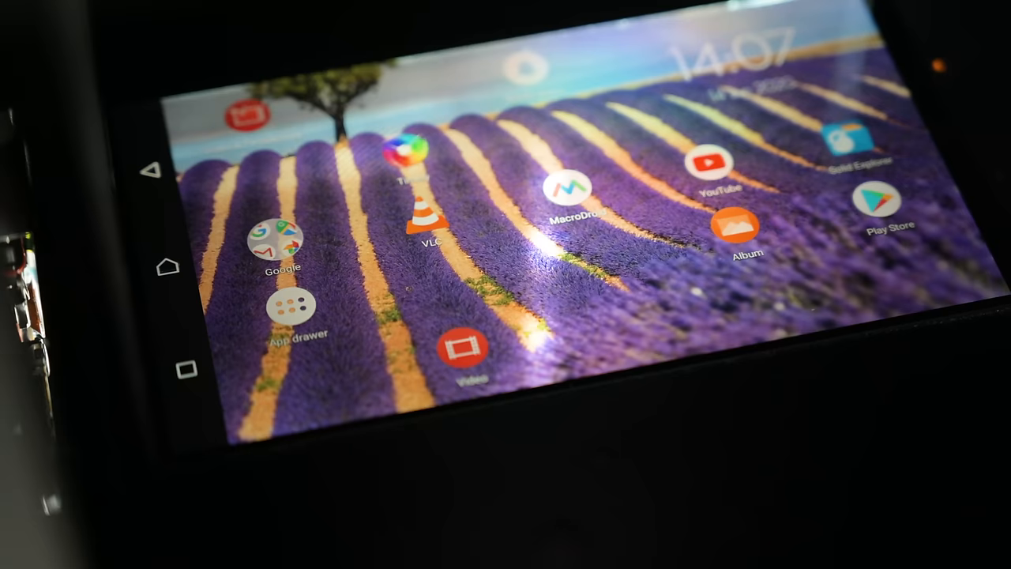
click(281, 237)
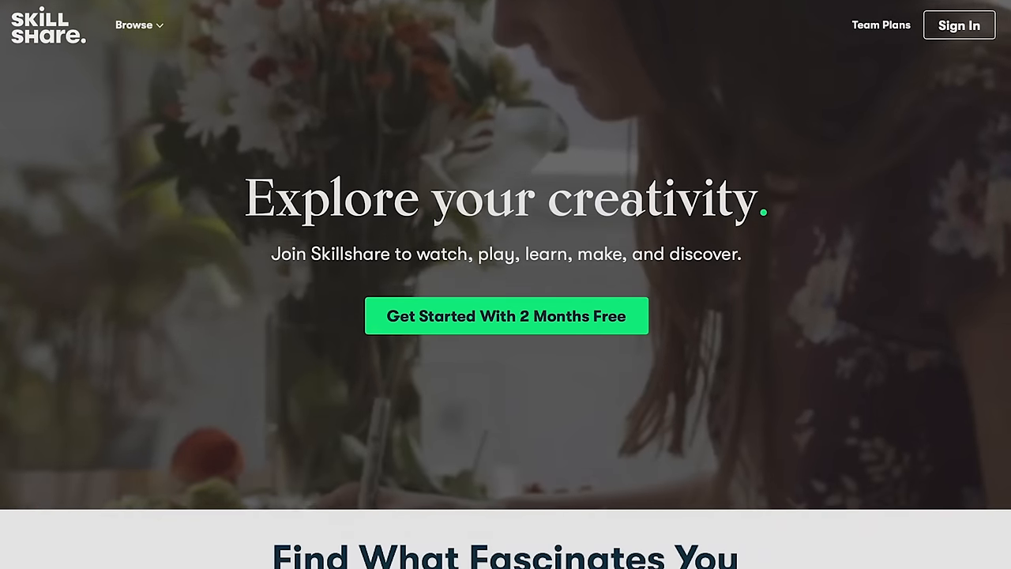
Scroll the All Classes catalogue down past featured classes to Trending Classes
scroll(down, 3)
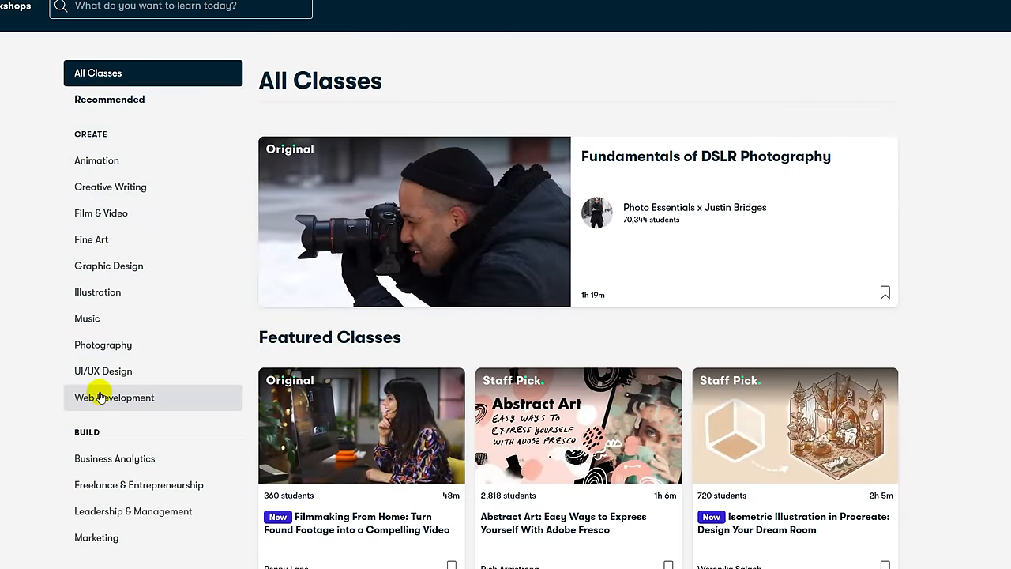
scroll(down, 3)
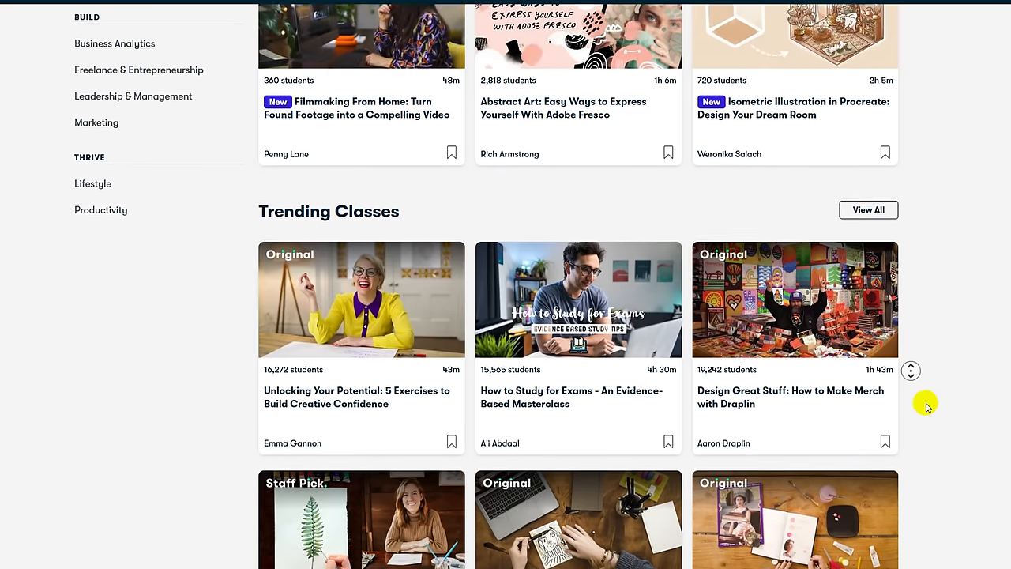
scroll(down, 3)
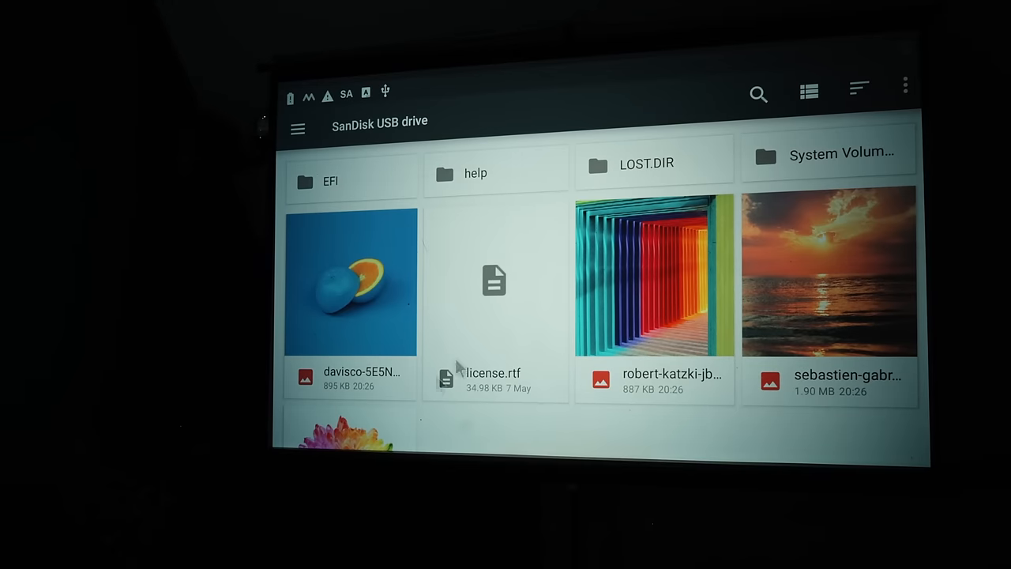
mouse_move(802, 338)
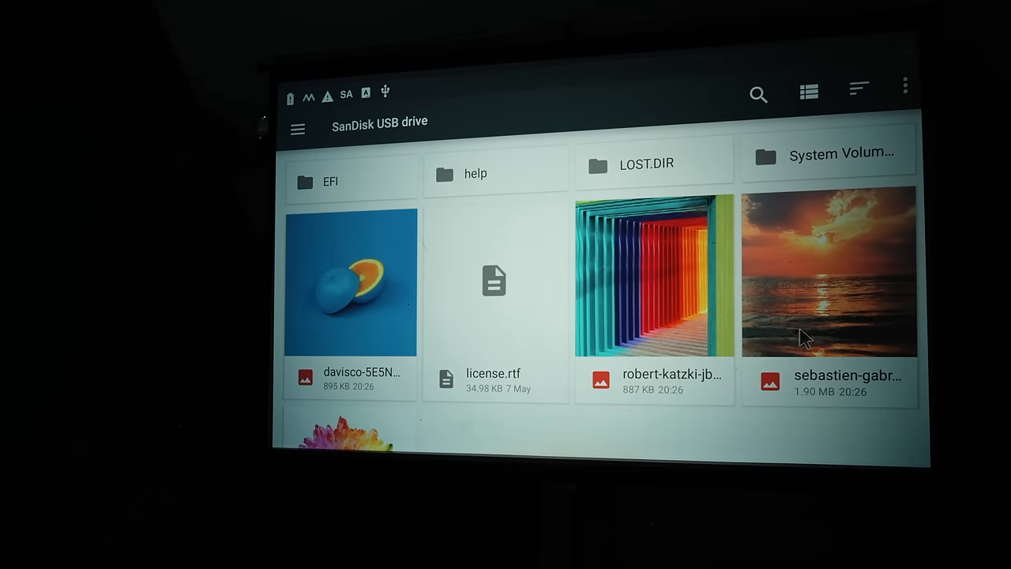
Scroll the SanDisk USB folder and show the blue halved orange photo full-screen
scroll(down, 3)
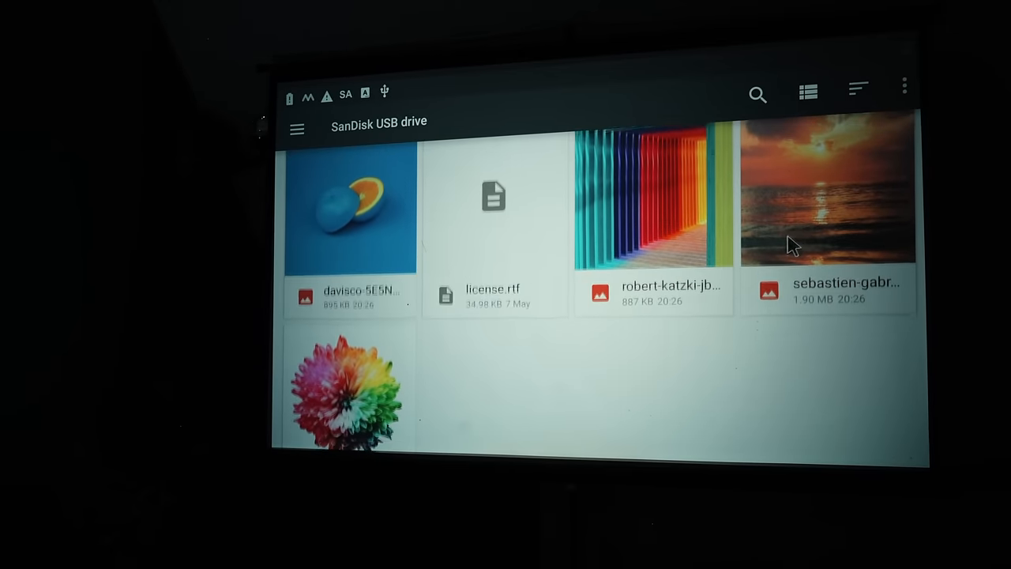
scroll(down, 3)
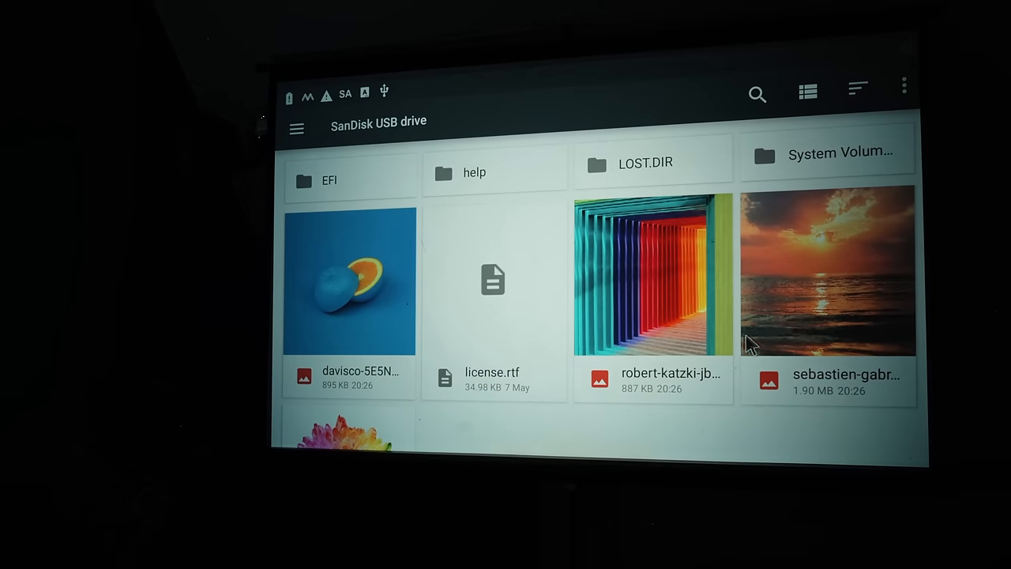
mouse_move(366, 284)
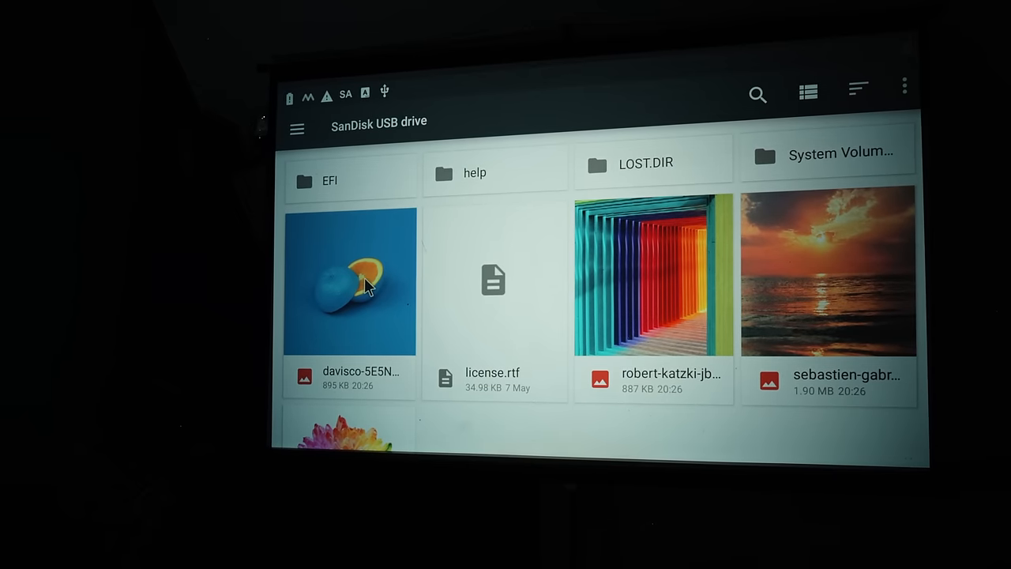
click(349, 282)
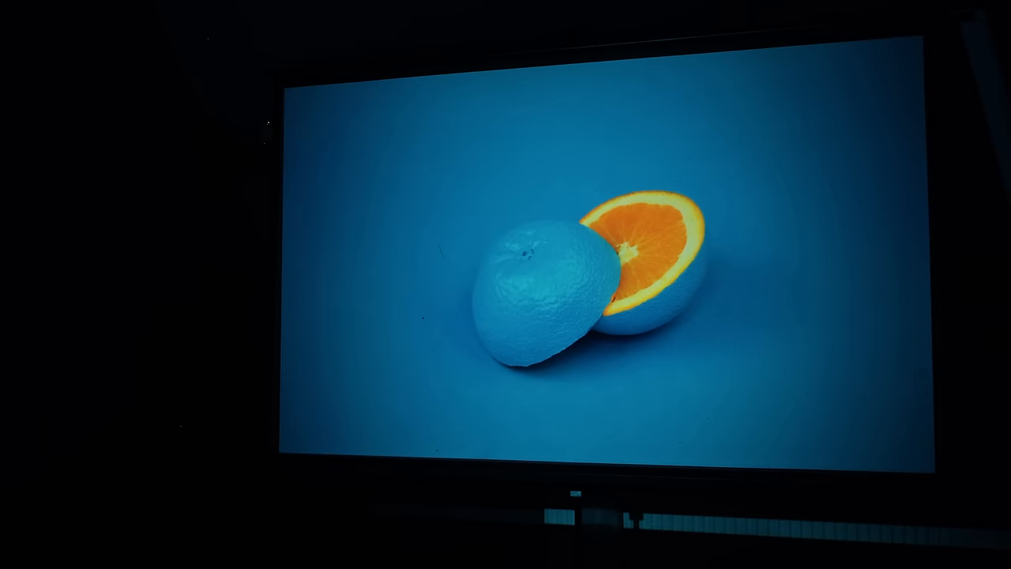